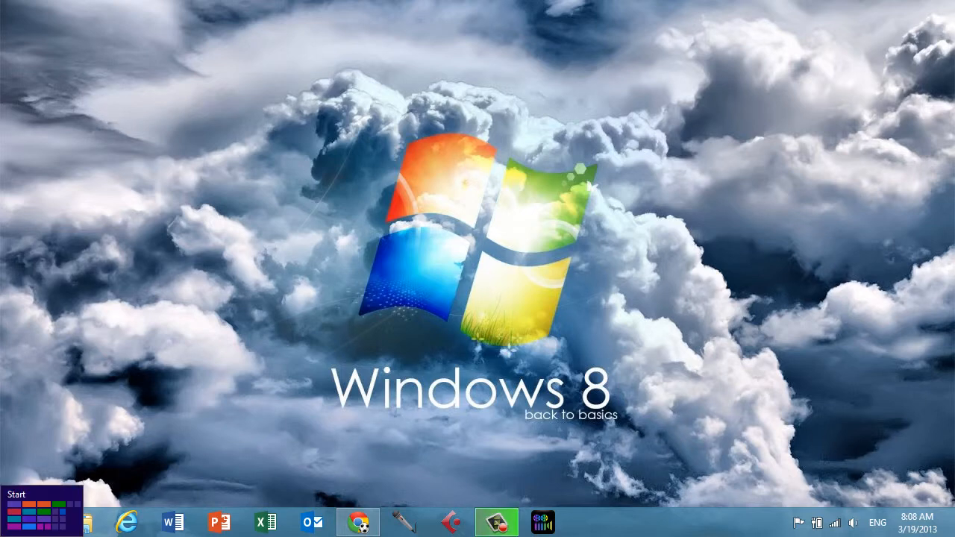
# Step: Switch from the desktop to the Start screen and scroll across the tile groups
pyautogui.click(15, 493)
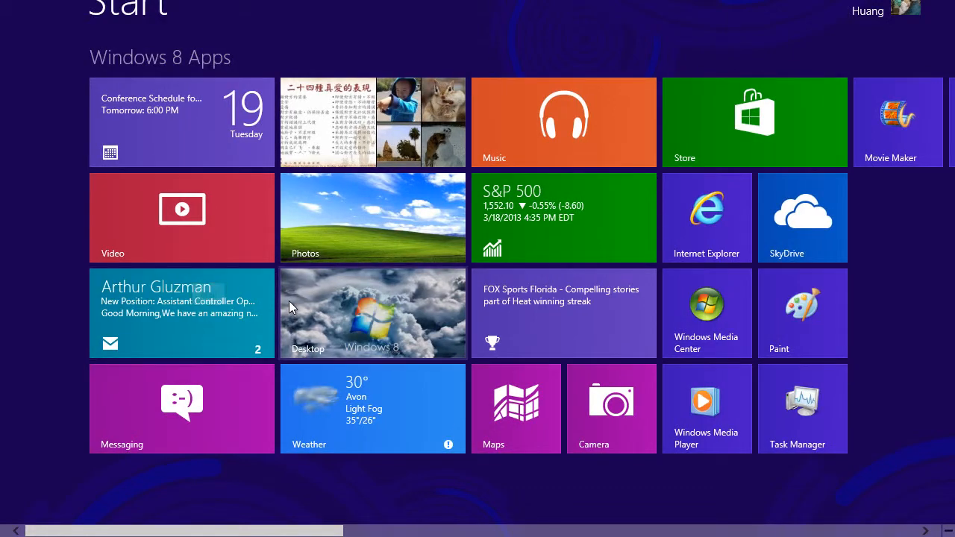
pyautogui.moveTo(6, 12)
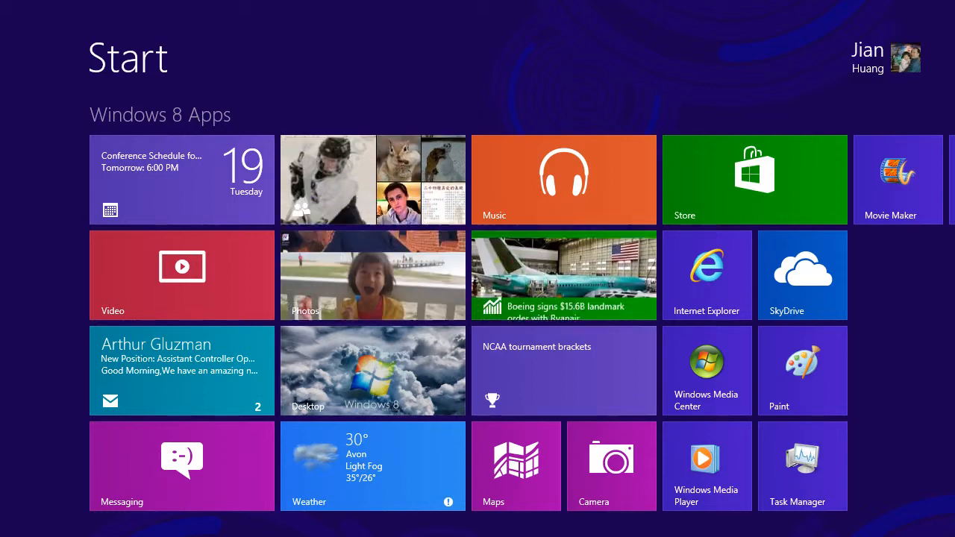
pyautogui.hscroll(3)
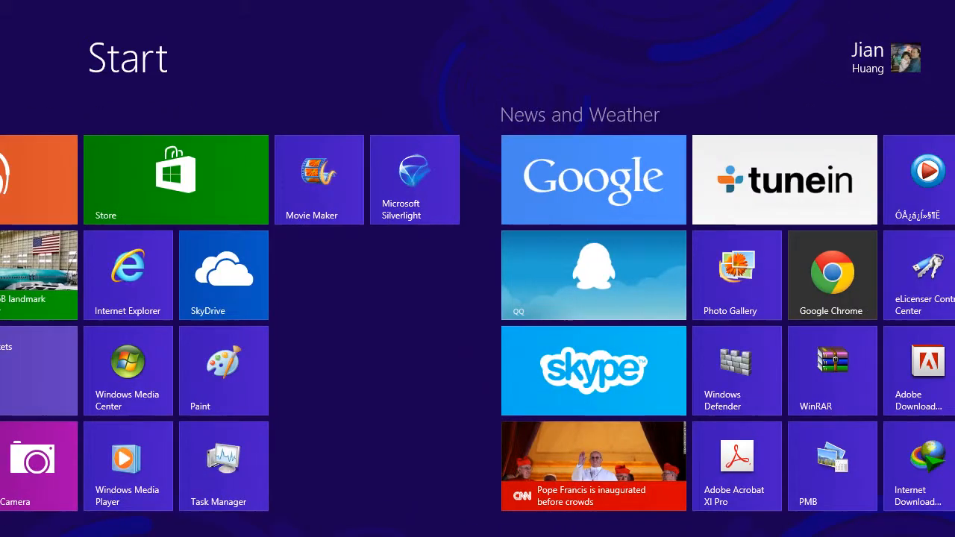
pyautogui.hscroll(3)
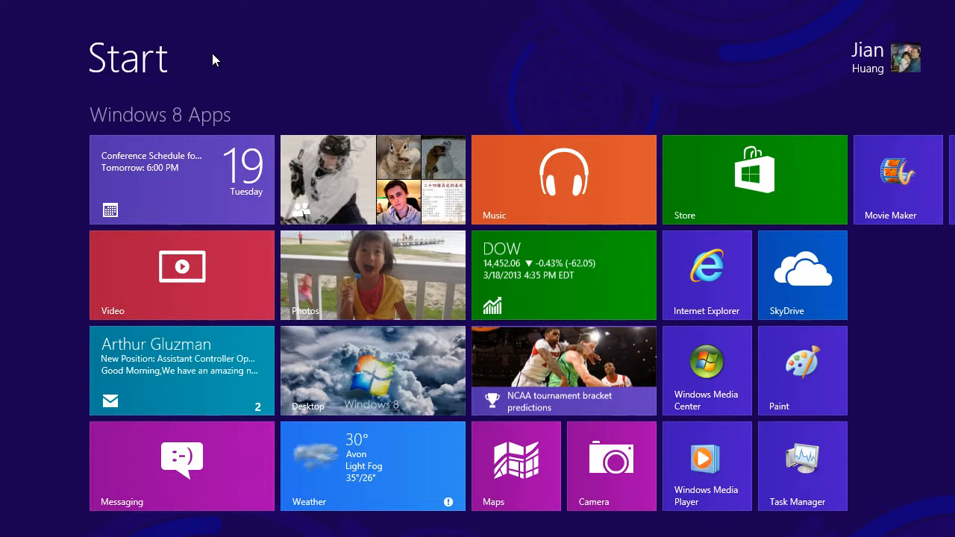
pyautogui.moveTo(229, 101)
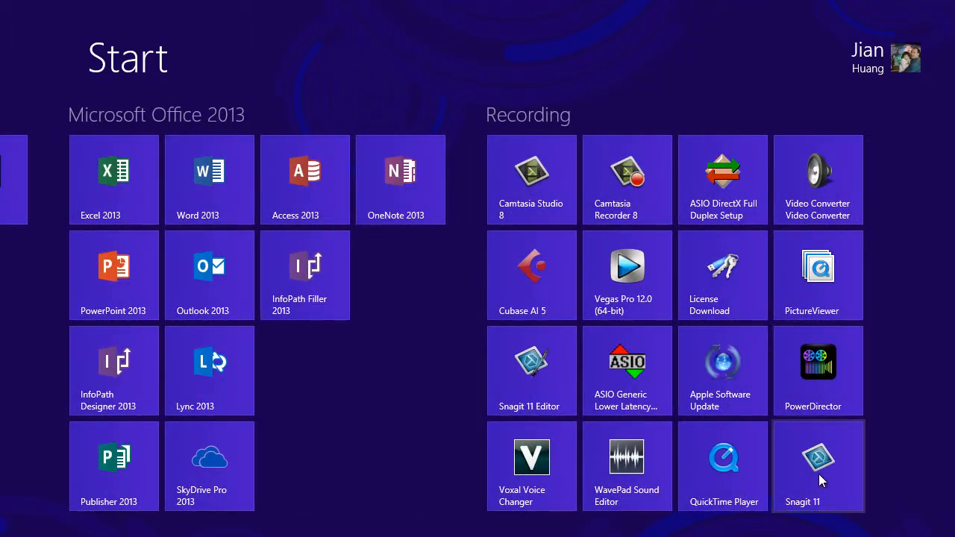
# Step: Drag the Snagit 11 tile out of Recording into a new group to its right
pyautogui.moveTo(818, 466); pyautogui.dragTo(868, 417)
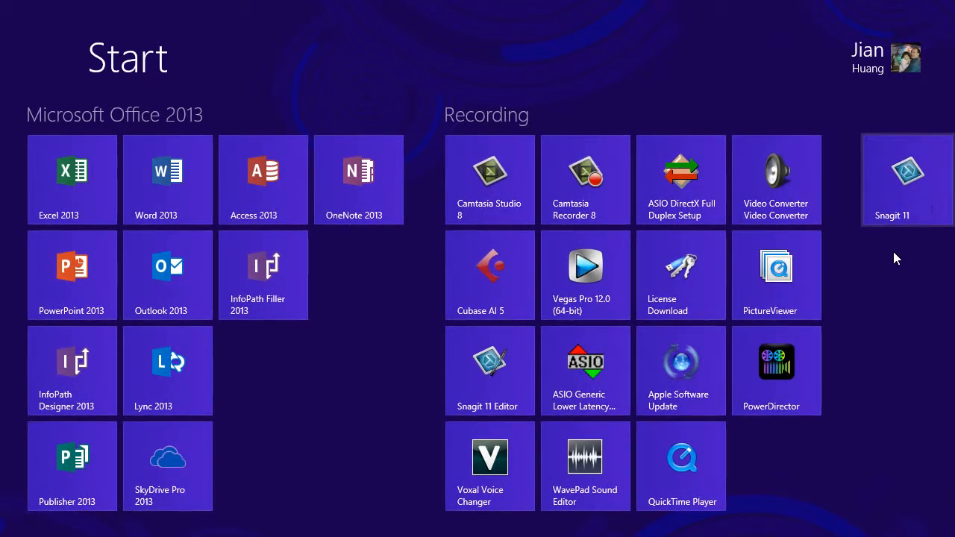
pyautogui.moveTo(862, 308)
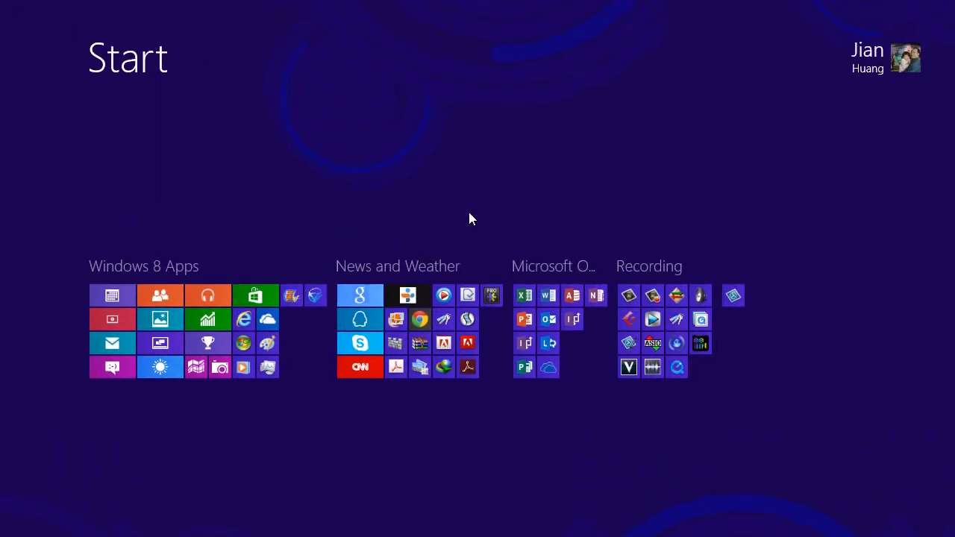
pyautogui.moveTo(53, 352)
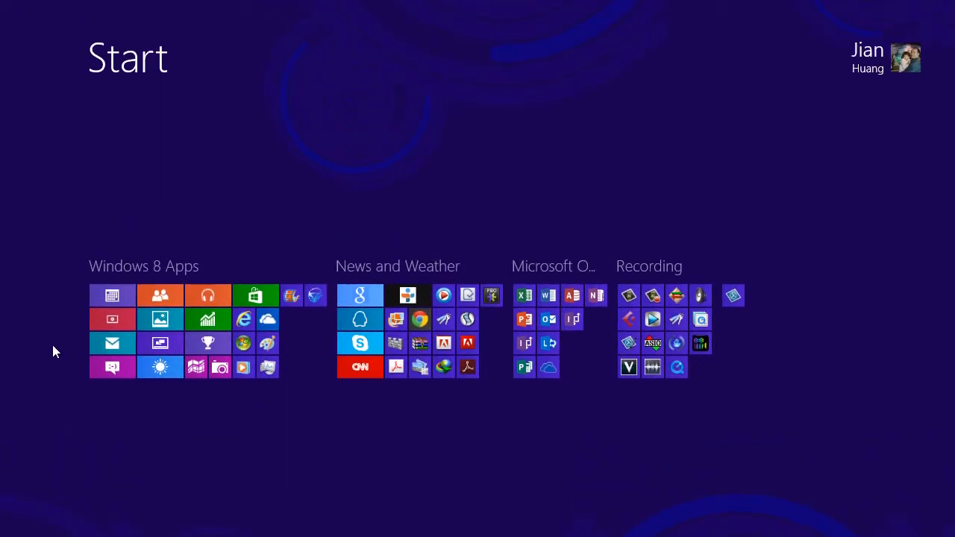
pyautogui.moveTo(627, 274)
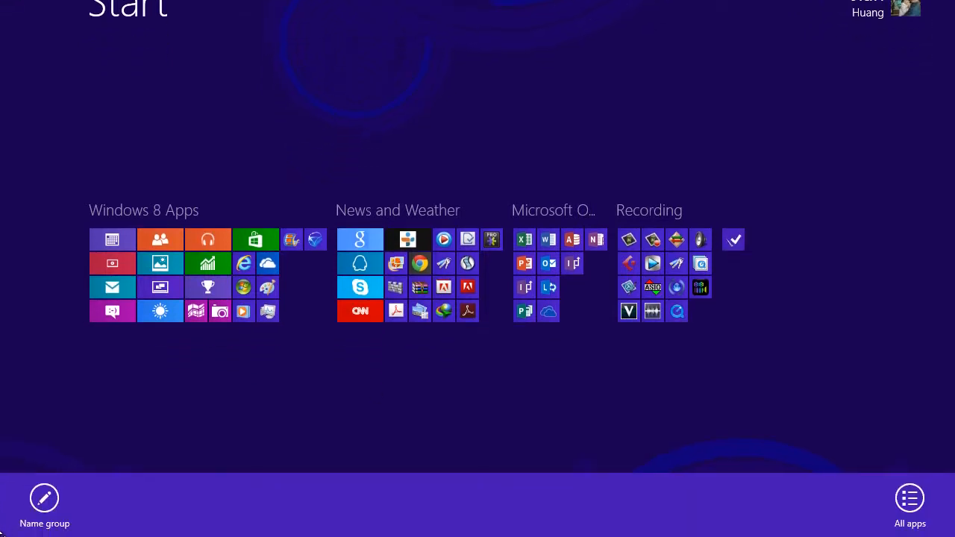
pyautogui.moveTo(18, 489)
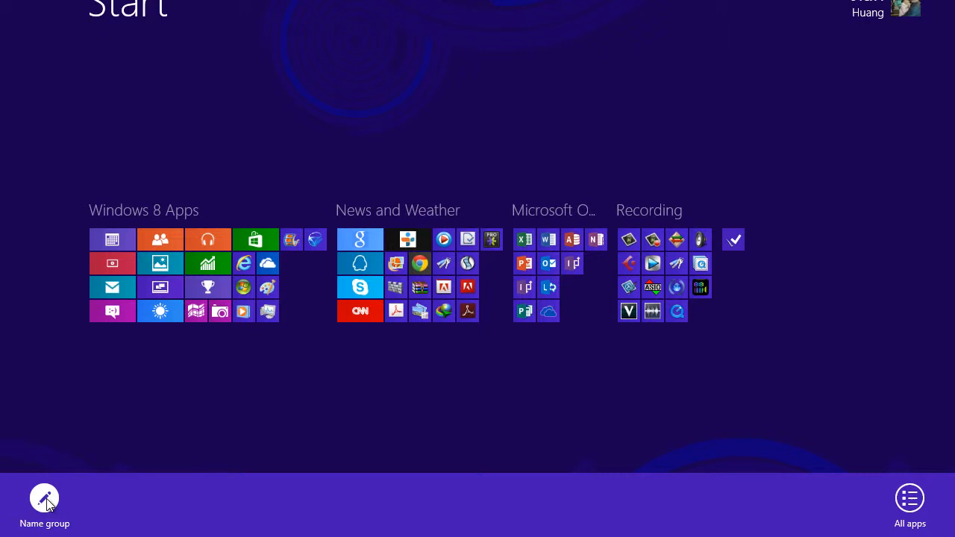
# Step: Bring up the Name group option for the new group in the zoomed-out overview
pyautogui.click(45, 498)
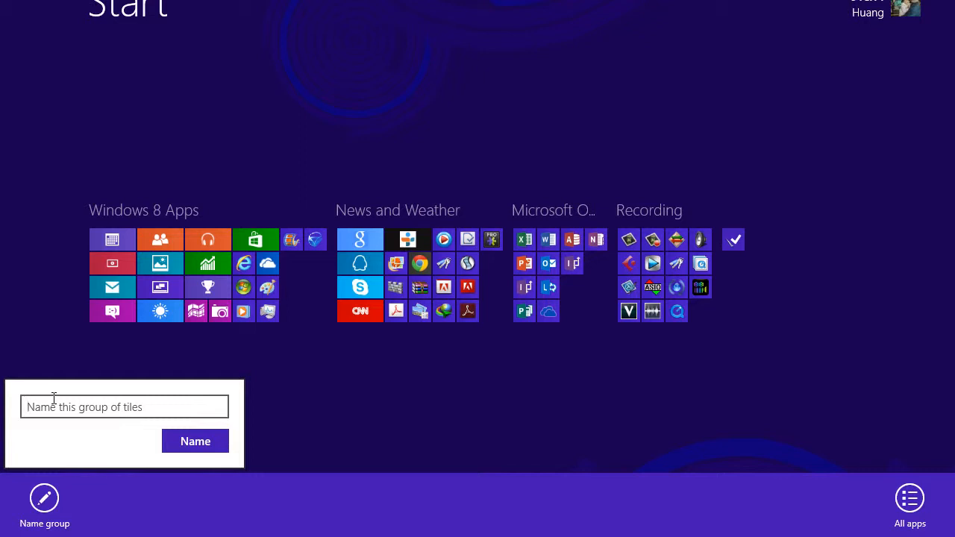
# Step: Name the new tile group 'play' and confirm it
pyautogui.write('play')
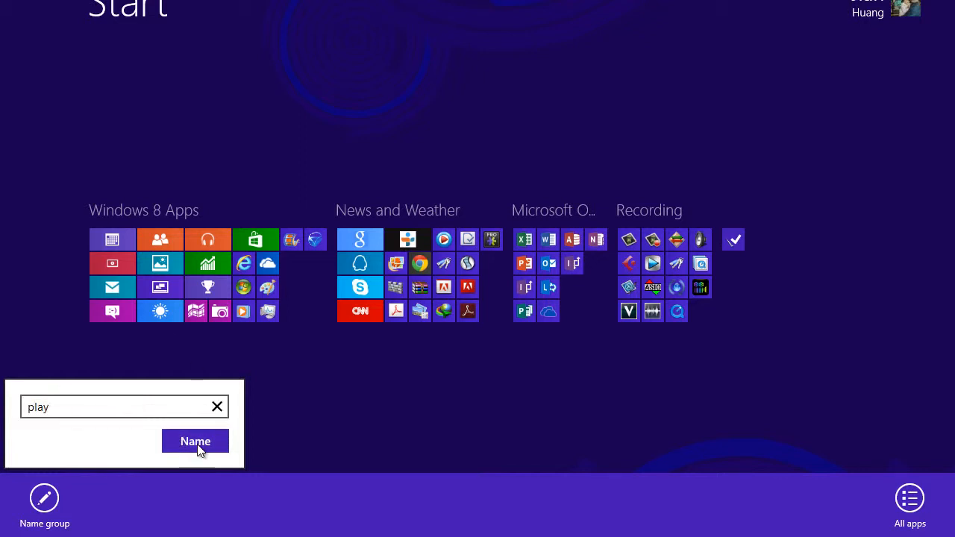
pyautogui.click(194, 442)
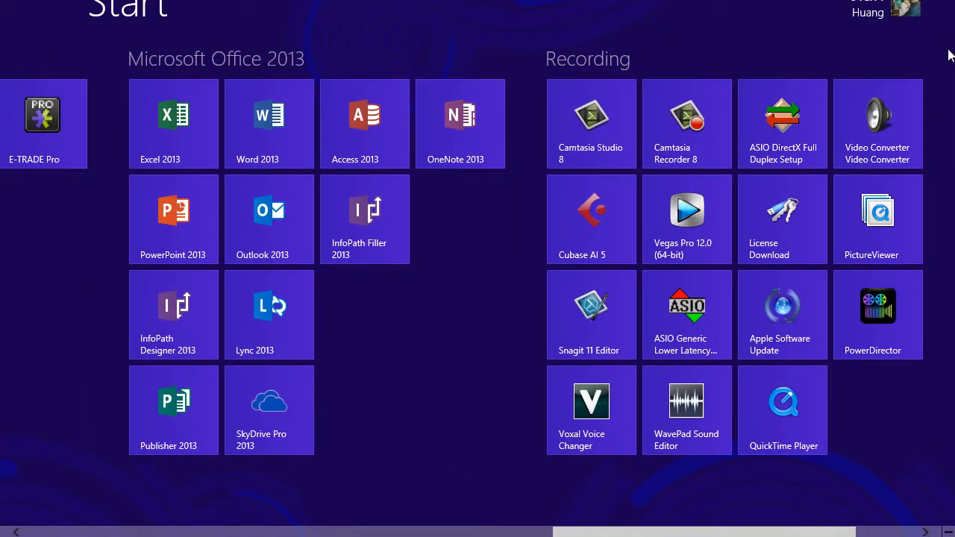
# Step: Scroll across to the play group beside Recording and back to the first groups
pyautogui.hscroll(3)
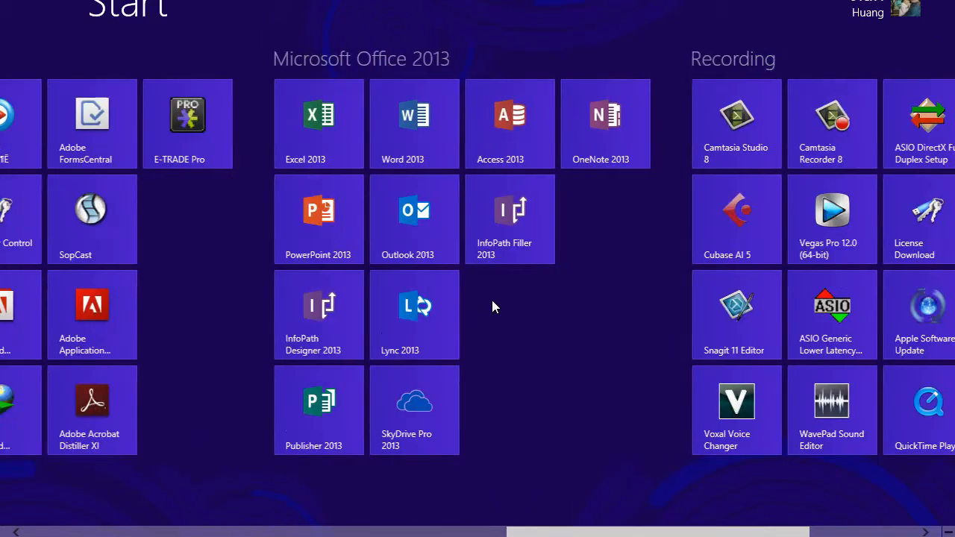
pyautogui.hscroll(3)
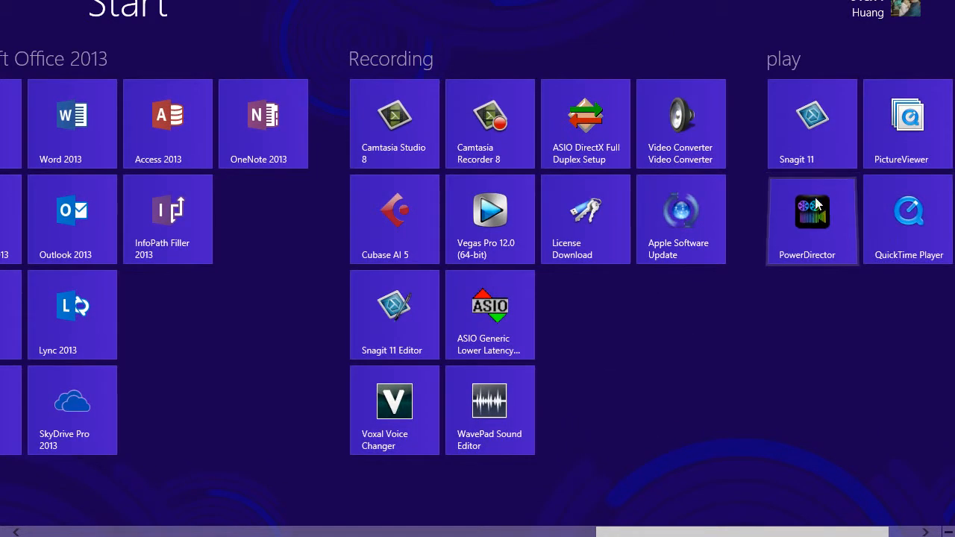
pyautogui.hscroll(-3)
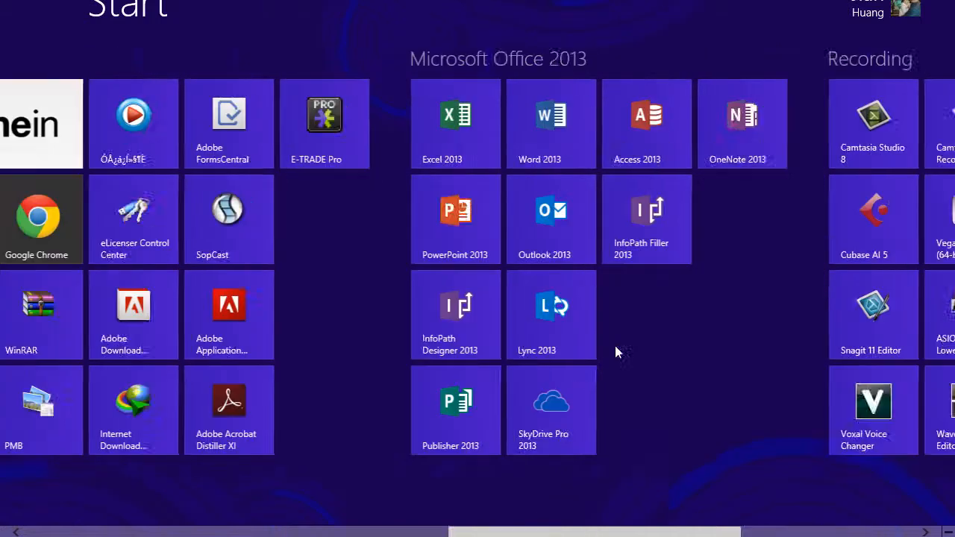
pyautogui.hscroll(-3)
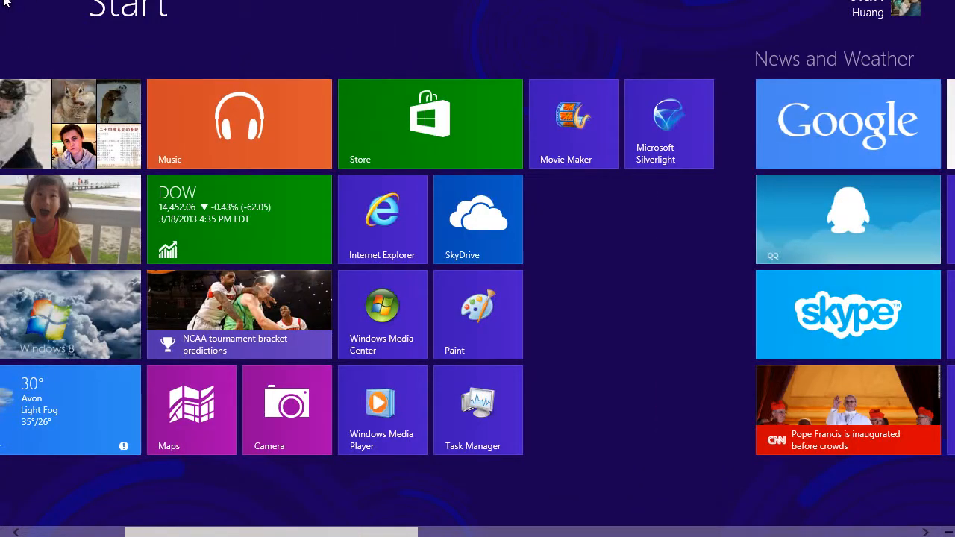